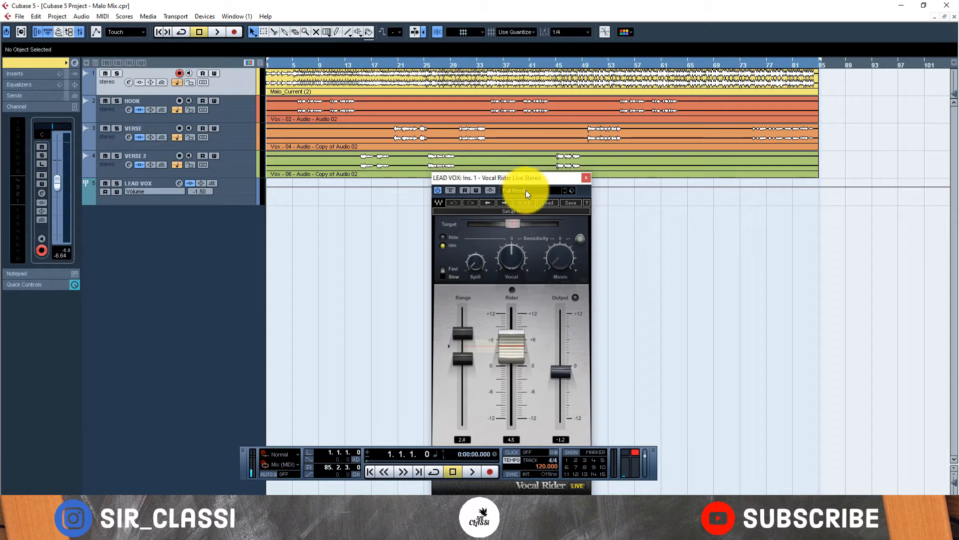
mouse_move(493, 248)
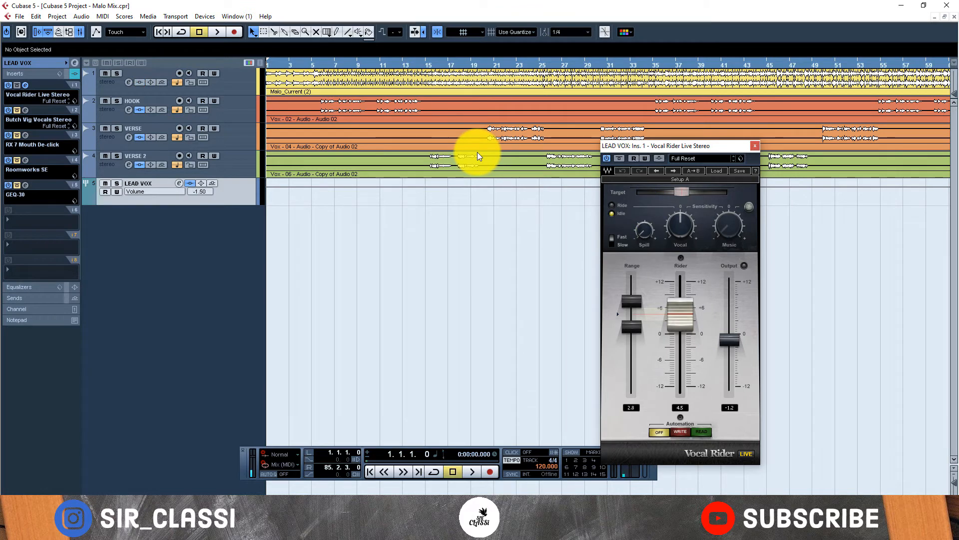
mouse_move(642, 300)
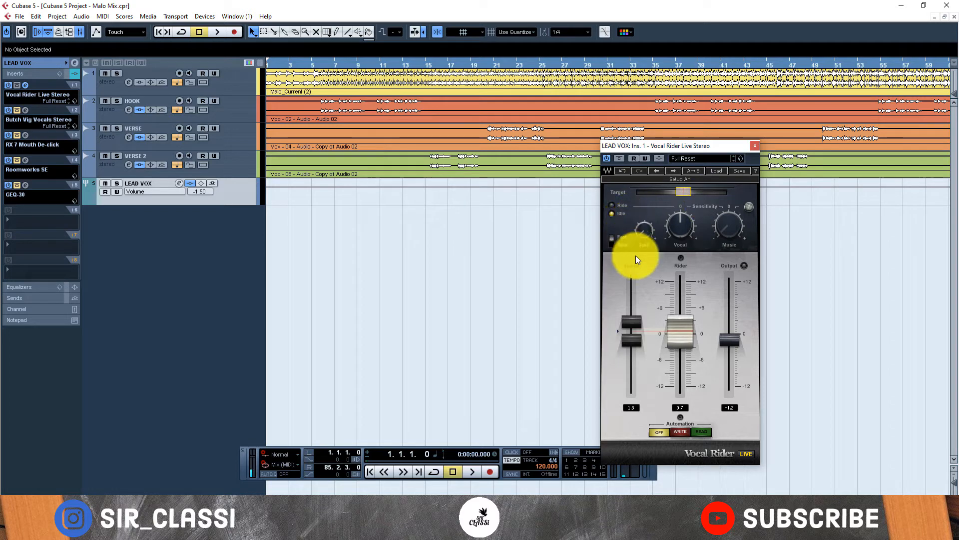
mouse_move(695, 227)
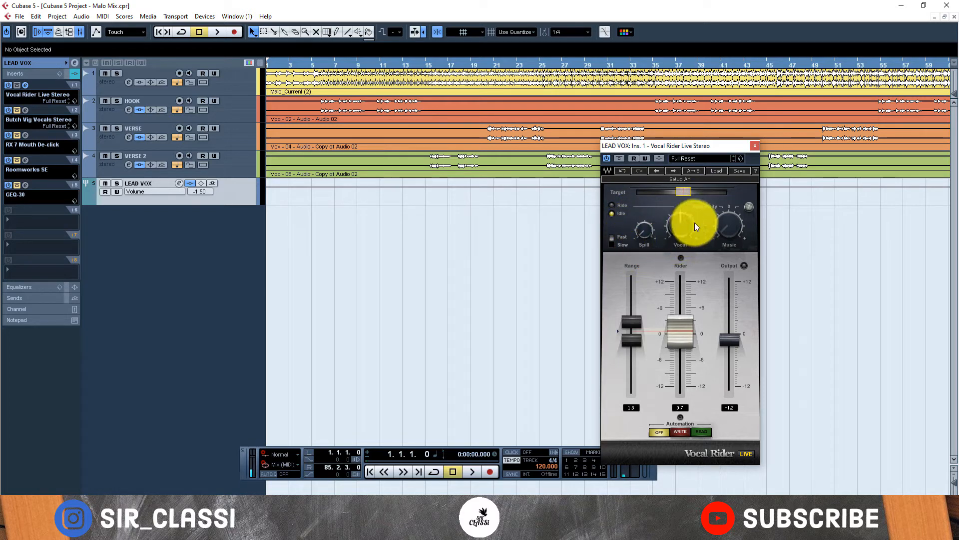
mouse_move(722, 227)
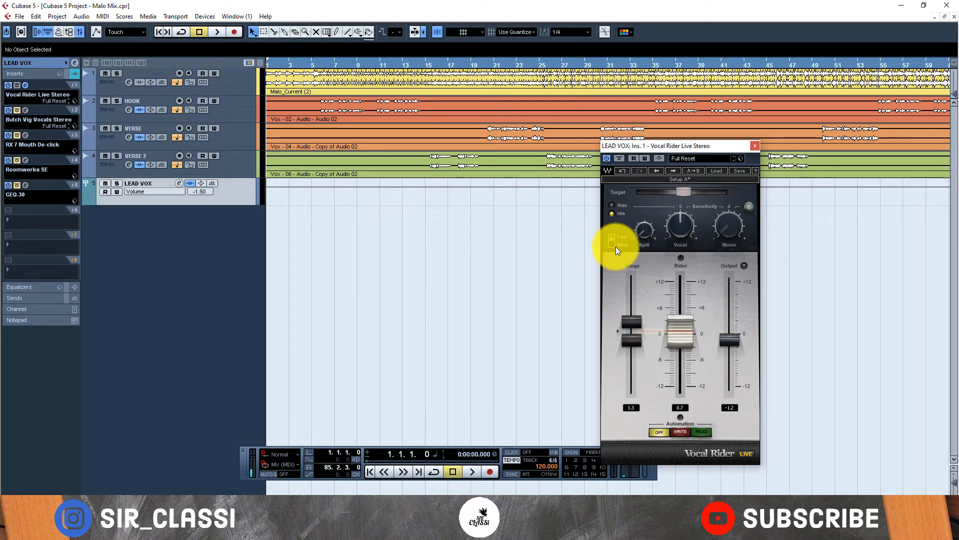
mouse_move(664, 205)
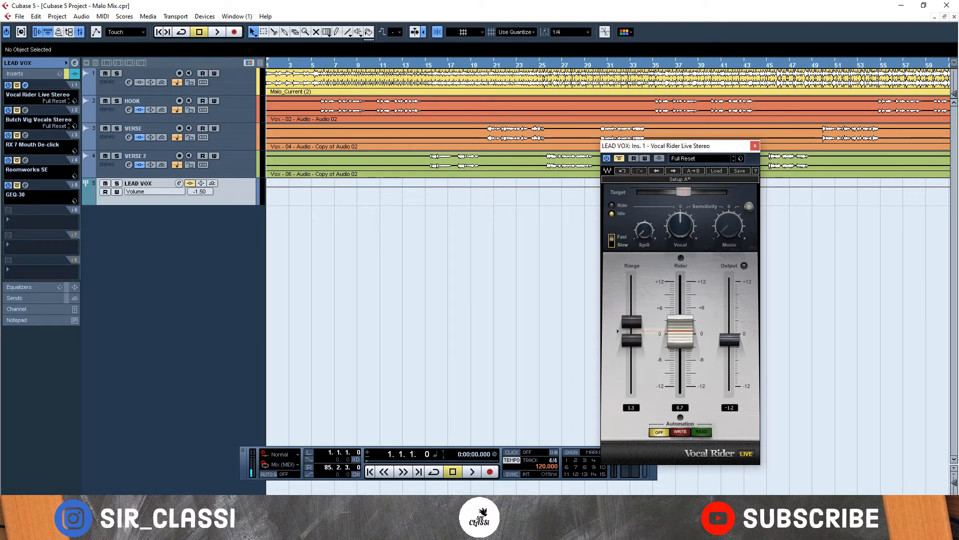
Audition the mix from the song start, stopping near bar 19 with Vocal Rider riding LEAD VOX.
click(755, 146)
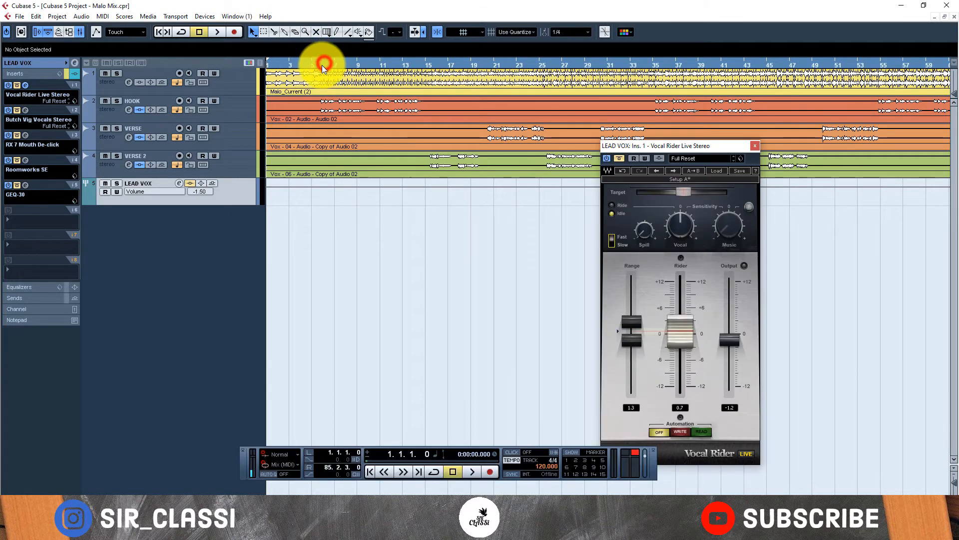
click(471, 471)
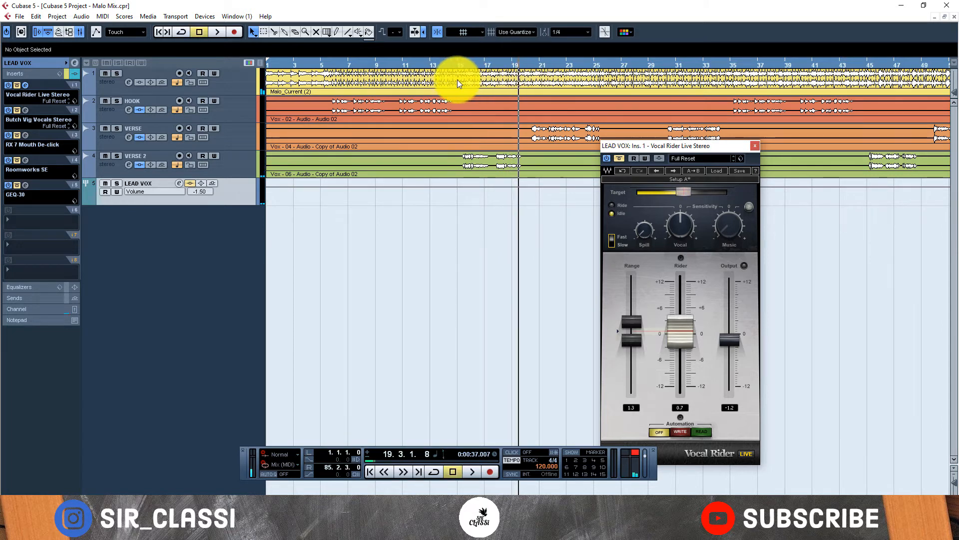
mouse_move(395, 84)
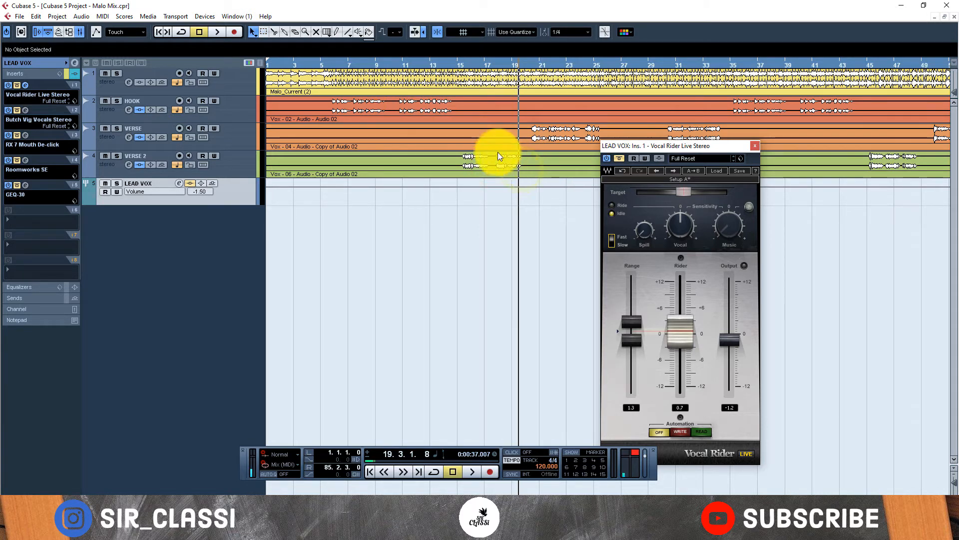
mouse_move(441, 107)
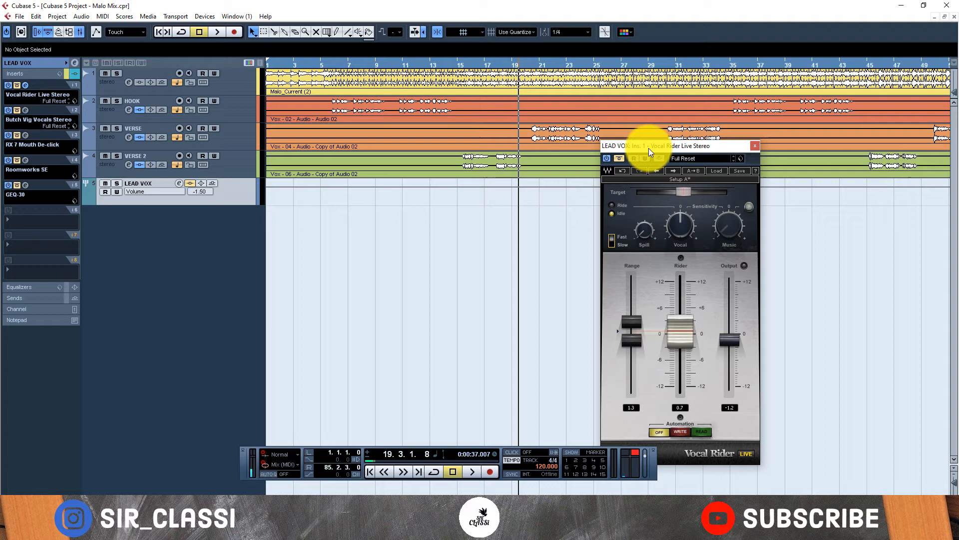
Select the VERSE 2 vocal event in the arrangement.
click(438, 101)
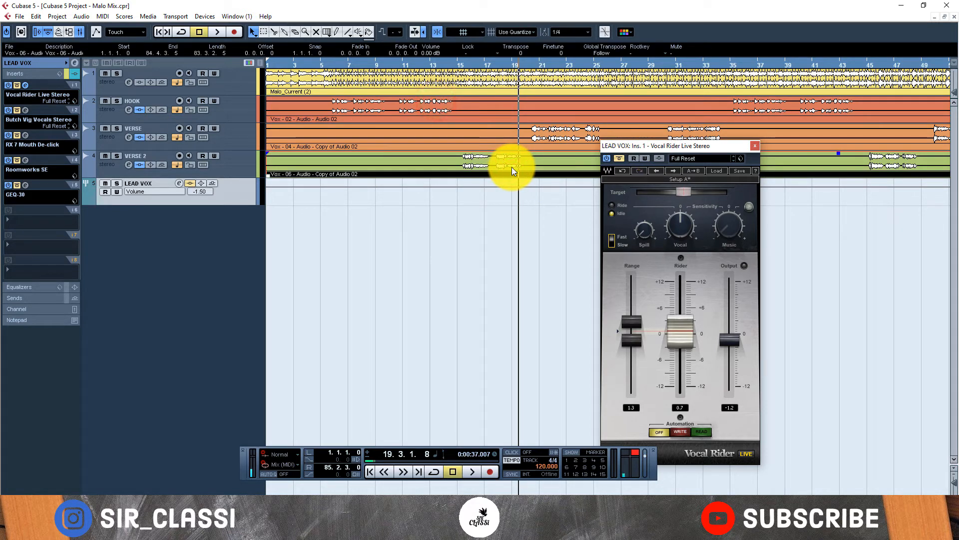
mouse_move(511, 191)
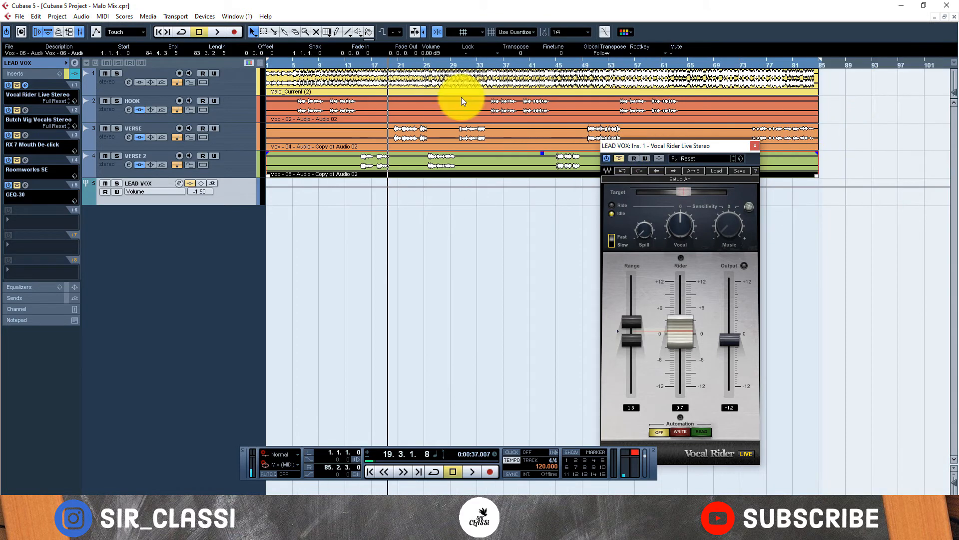
mouse_move(397, 127)
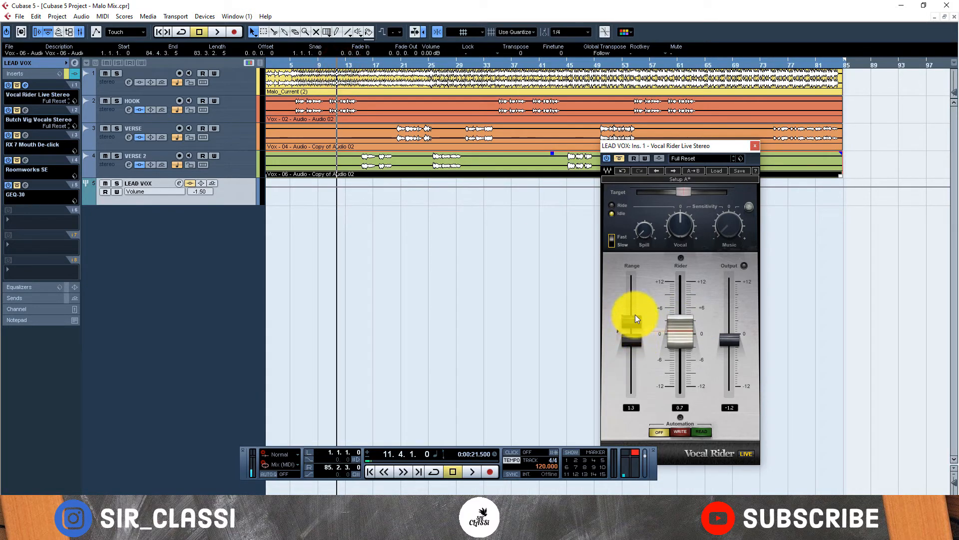
mouse_move(576, 306)
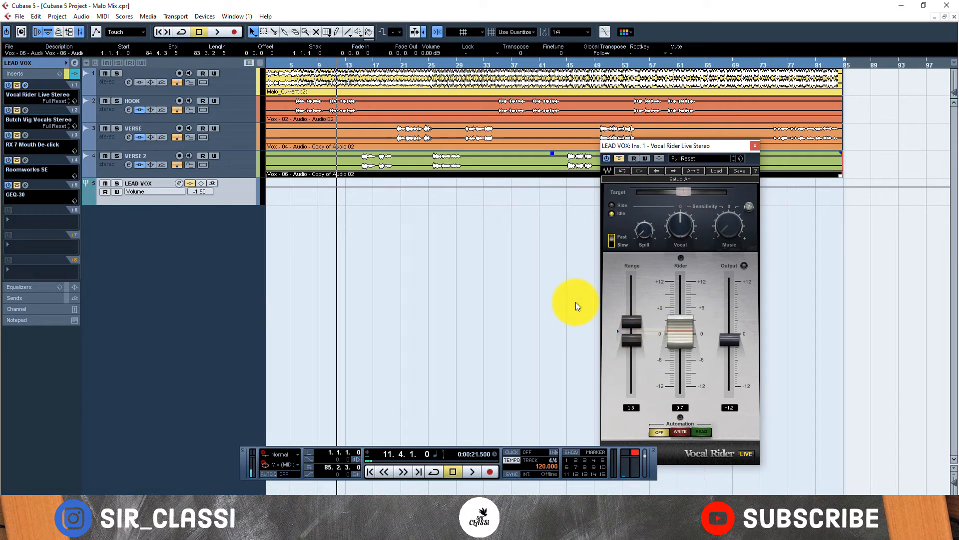
Play another pass with Range at 1.2, then return the position to around bar 17.
click(470, 471)
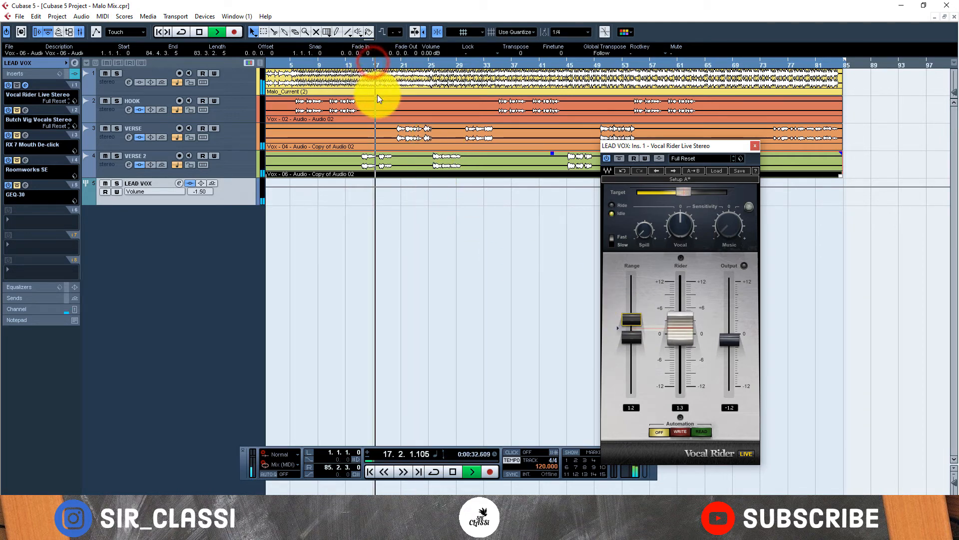
mouse_move(458, 192)
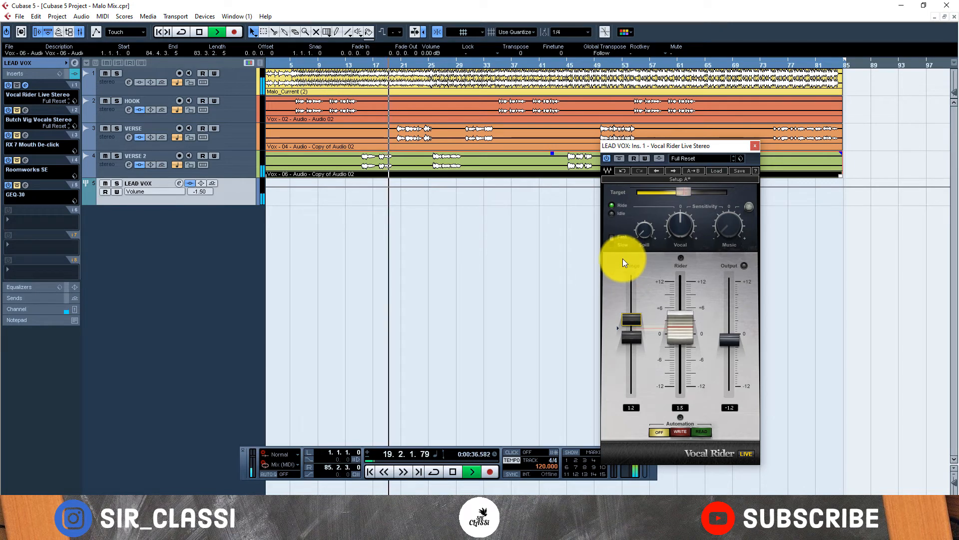
click(452, 471)
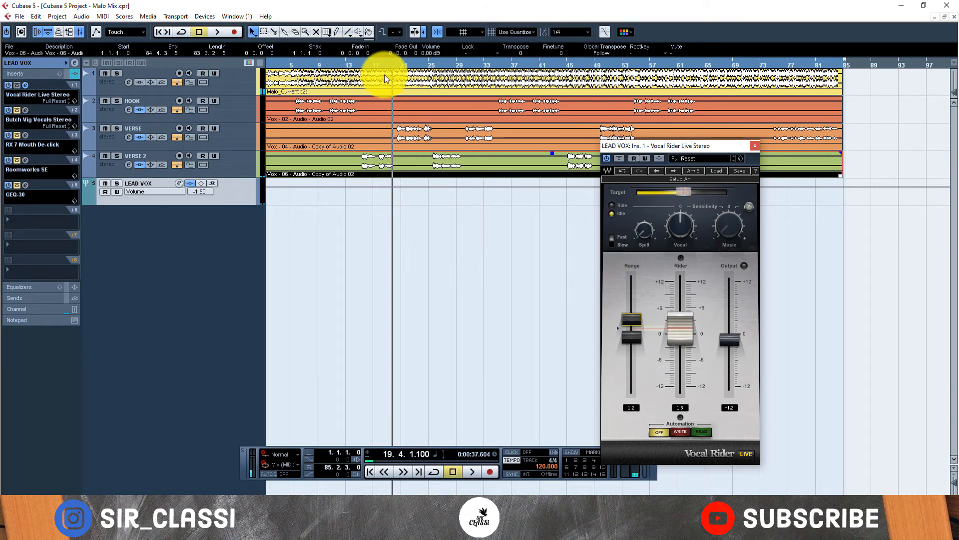
click(378, 64)
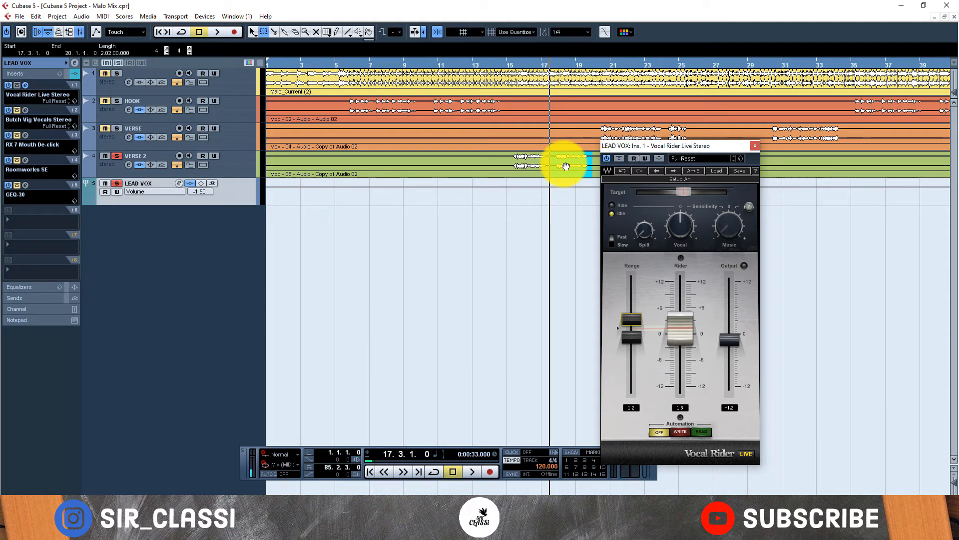
click(471, 471)
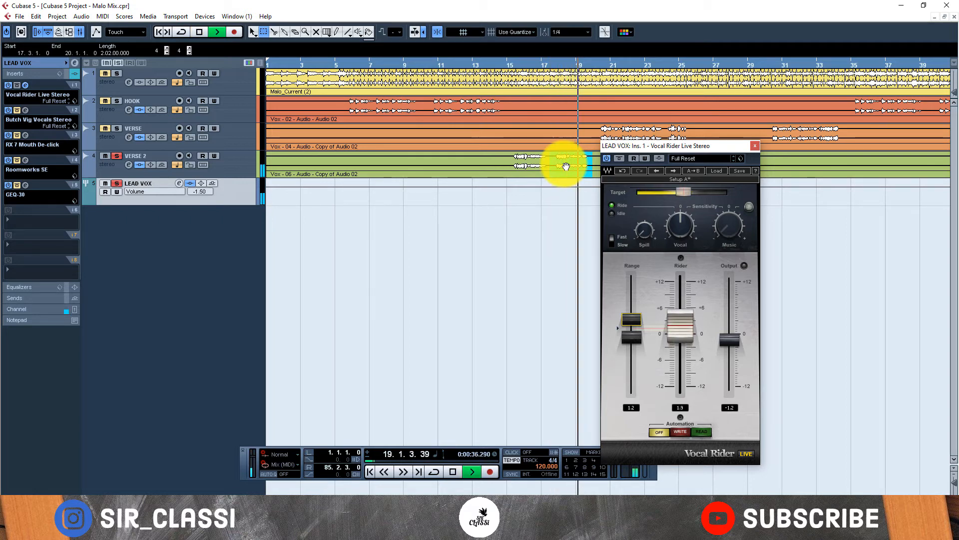
click(453, 470)
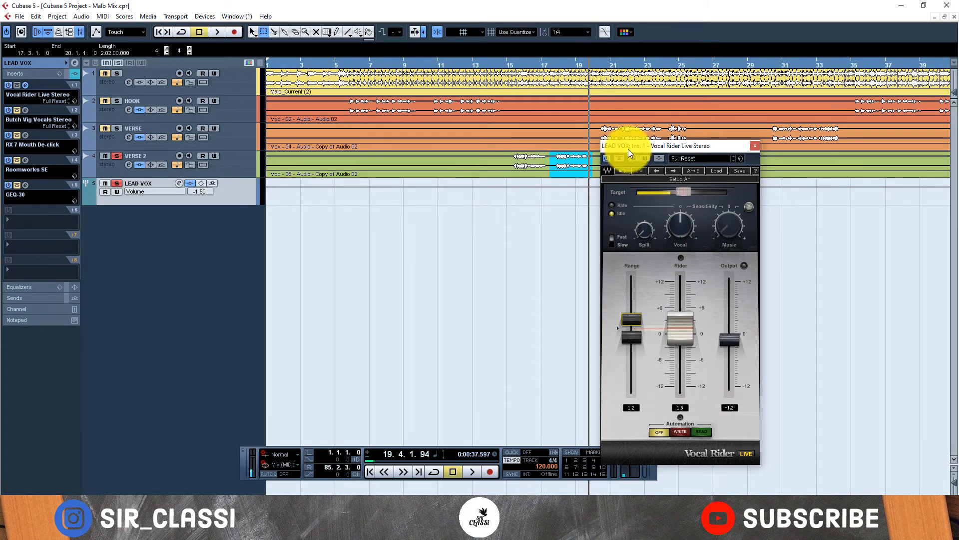
click(550, 64)
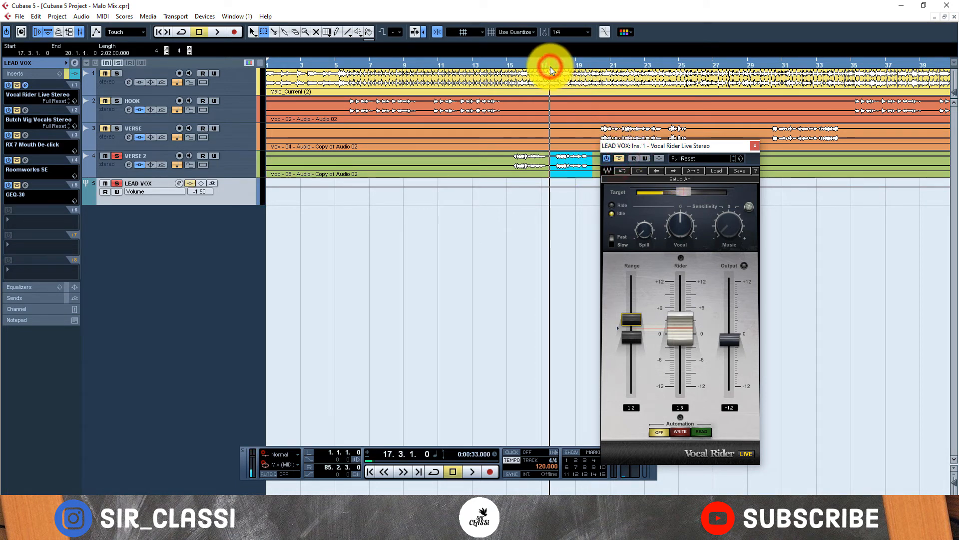
click(471, 471)
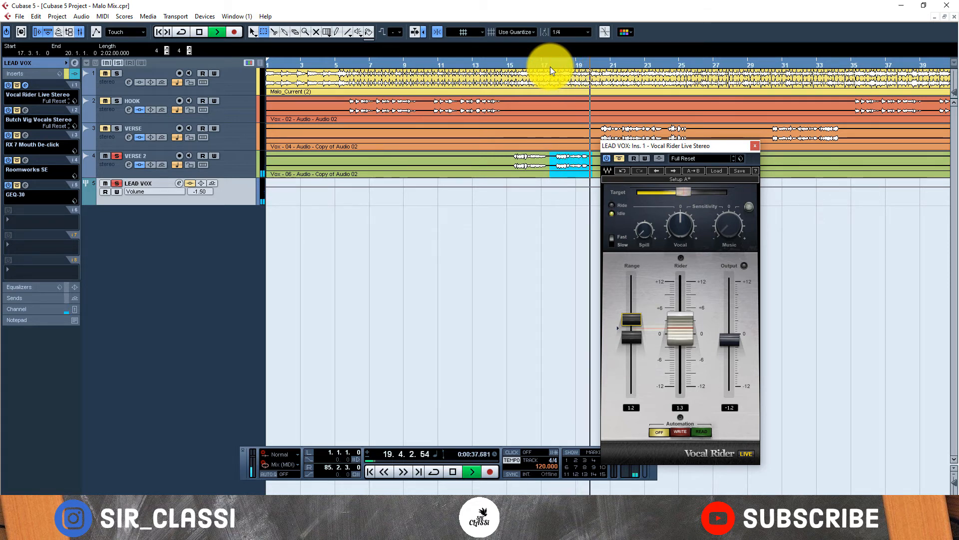
click(452, 471)
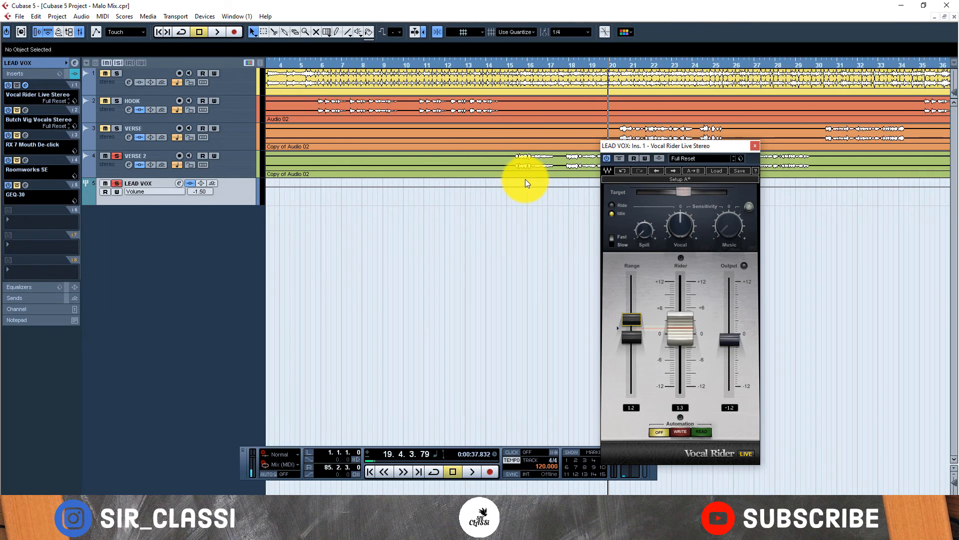
mouse_move(539, 178)
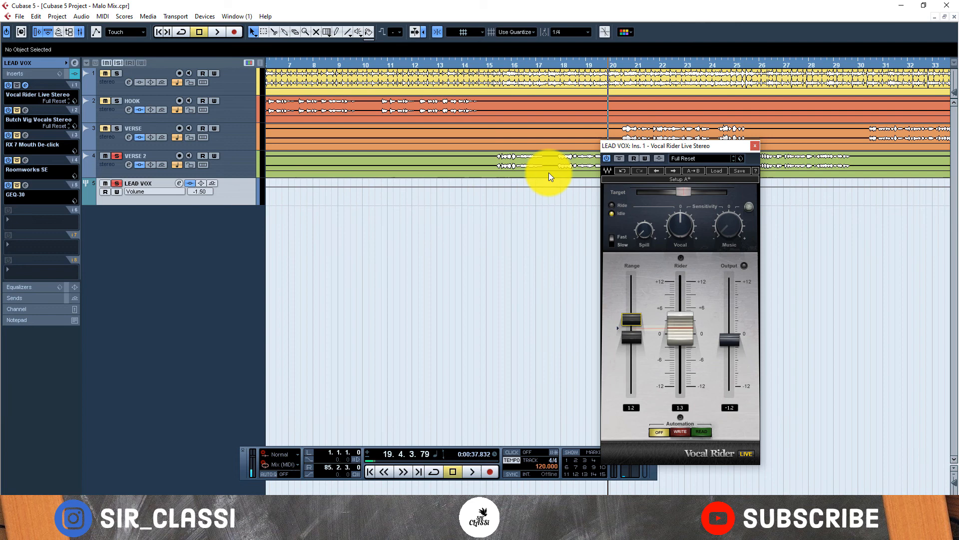
mouse_move(639, 138)
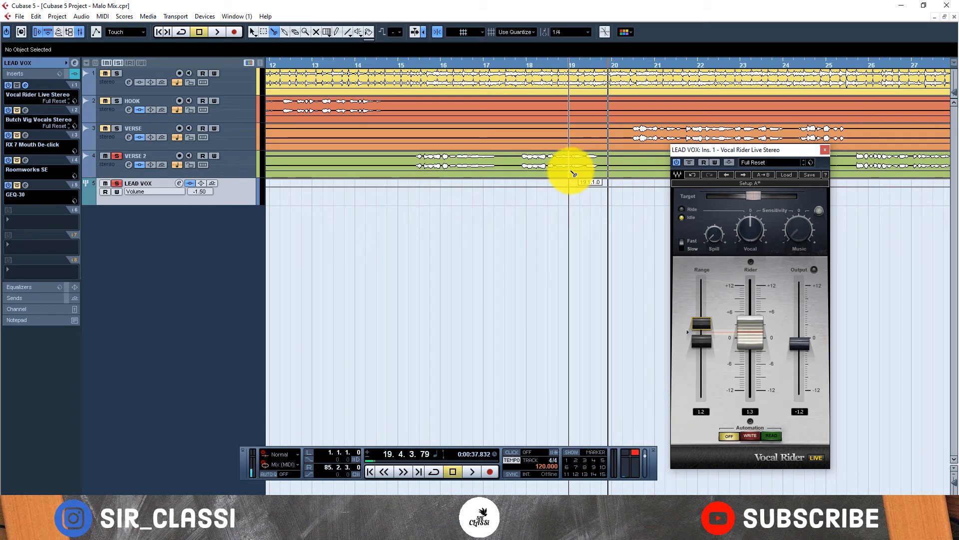
Raise Vocal Rider's Range fader on LEAD VOX to catch larger vocal dips.
click(579, 171)
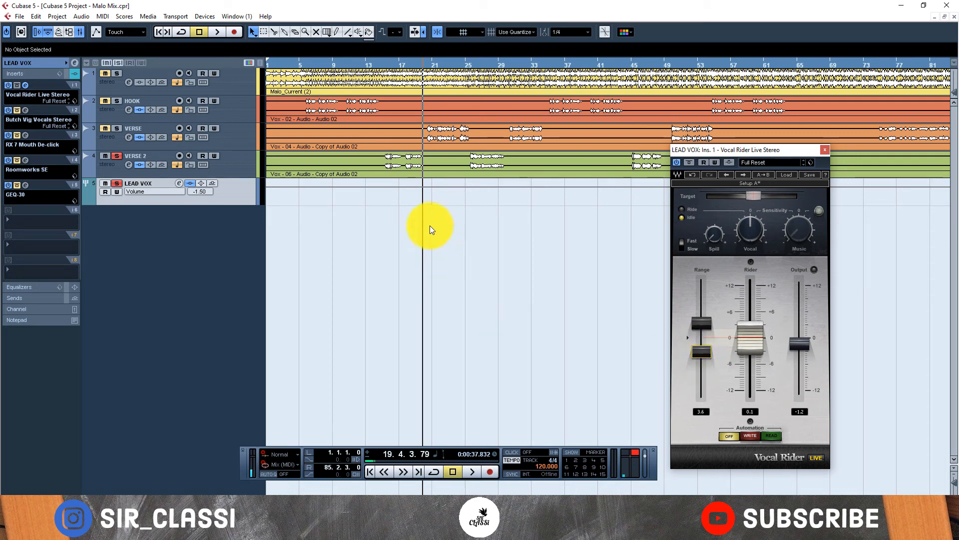
mouse_move(432, 207)
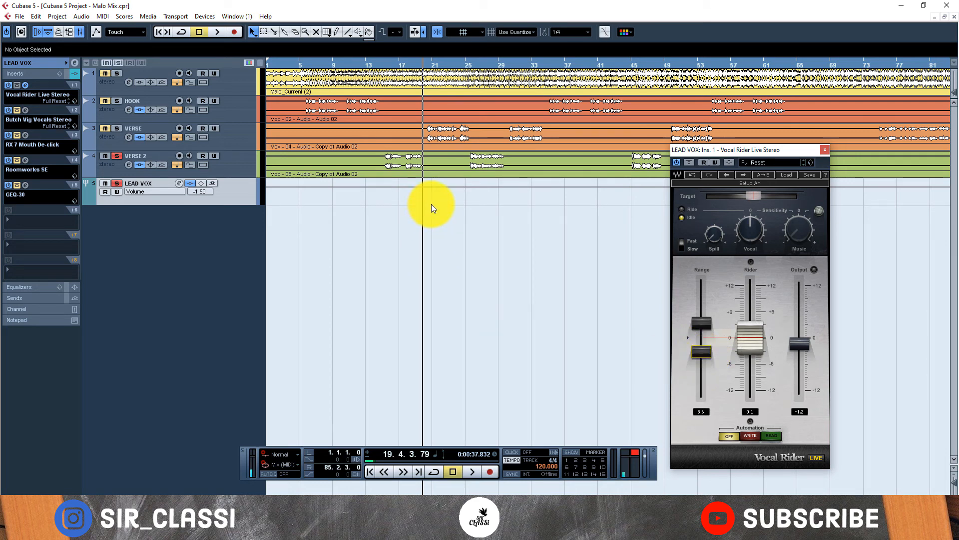
mouse_move(664, 306)
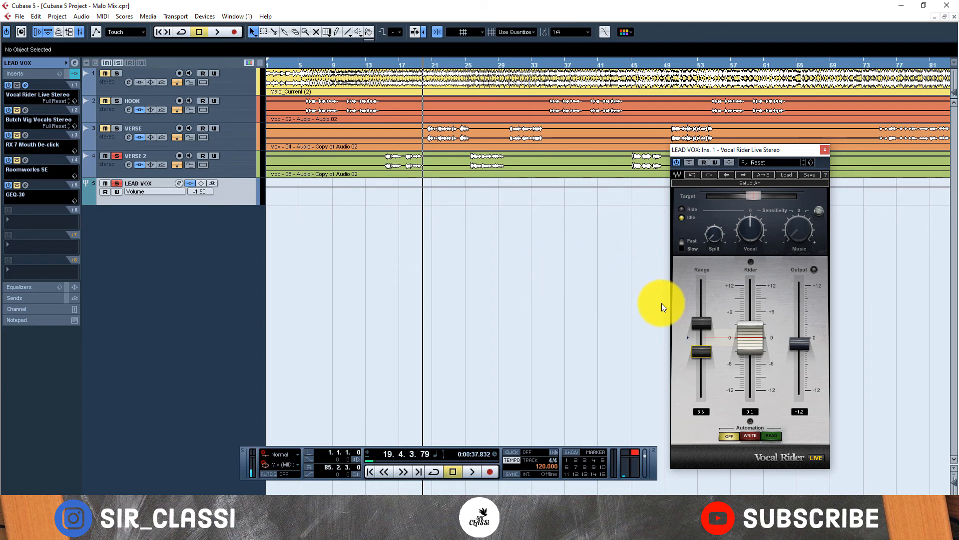